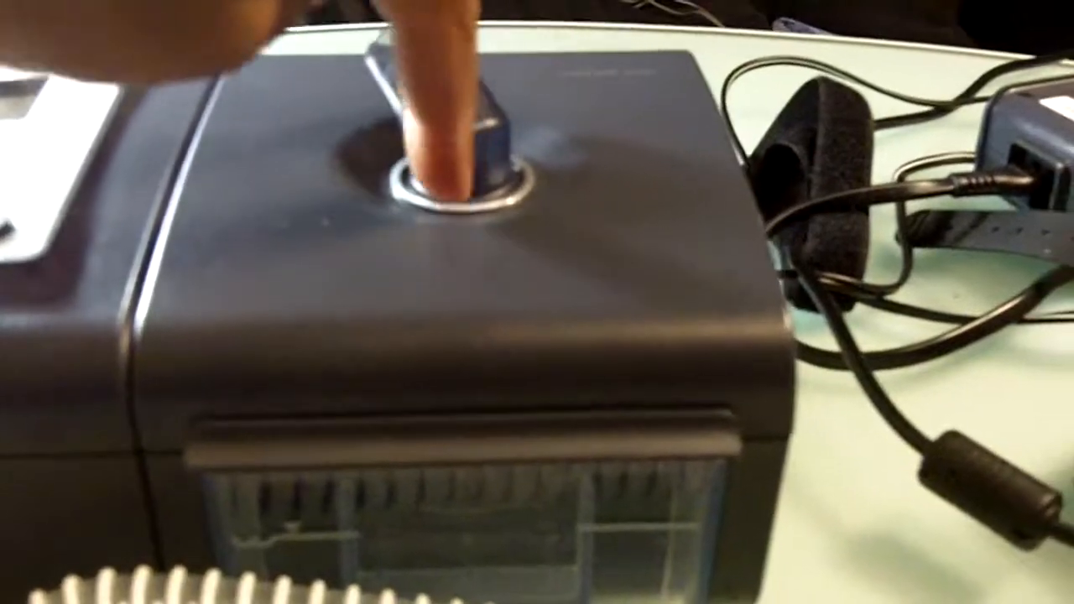
{"action": "left_click", "coordinate": [453, 176]}
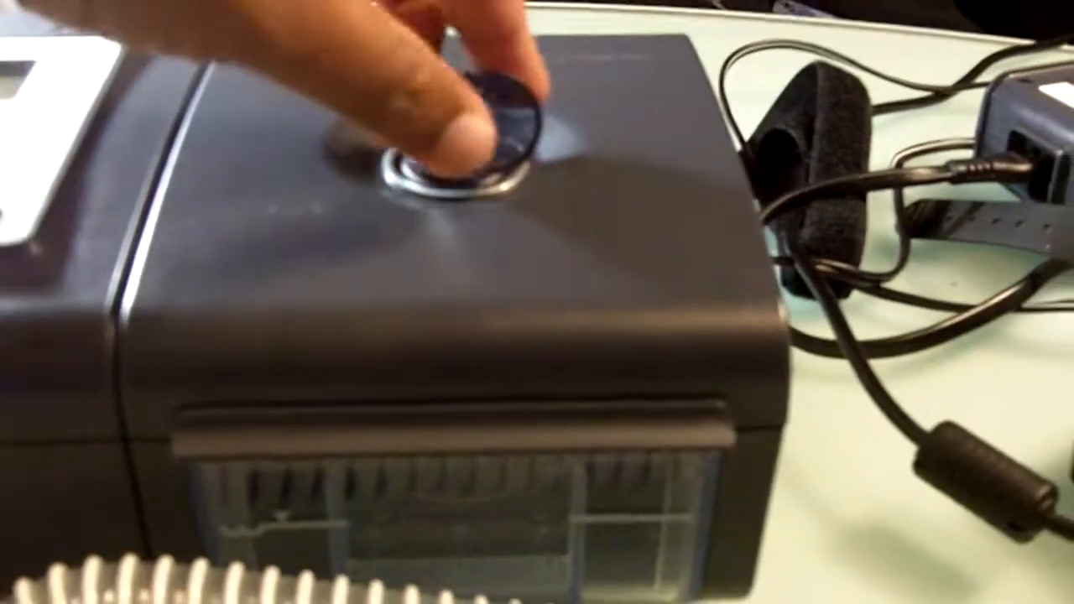